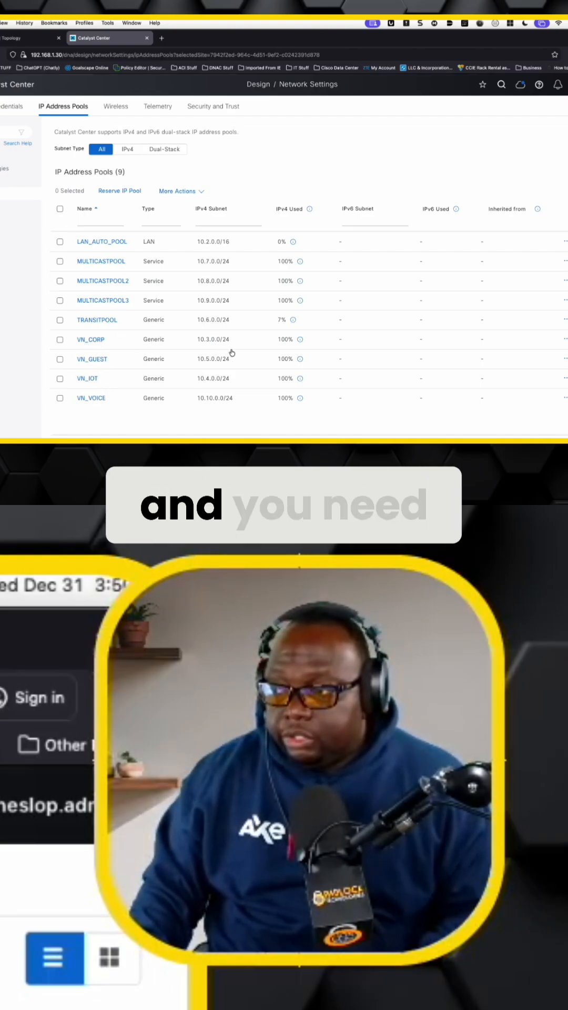
{"action": "mouse_move", "coordinate": [249, 400]}
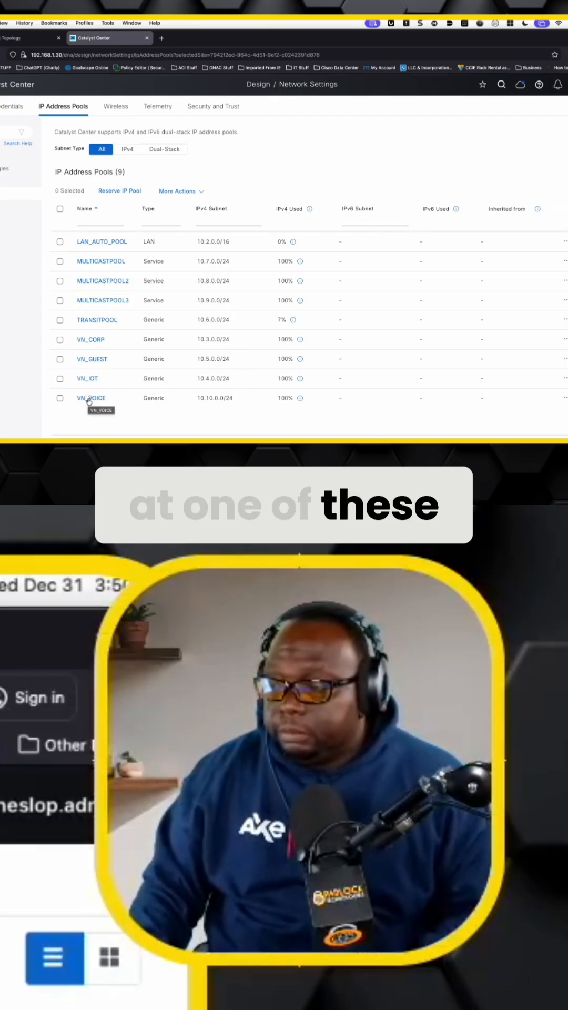
- Show the VN_VOICE pool details: 10.10.0.0/24, Generic type, GLOBALPOOL source
{"action": "left_click", "coordinate": [90, 397]}
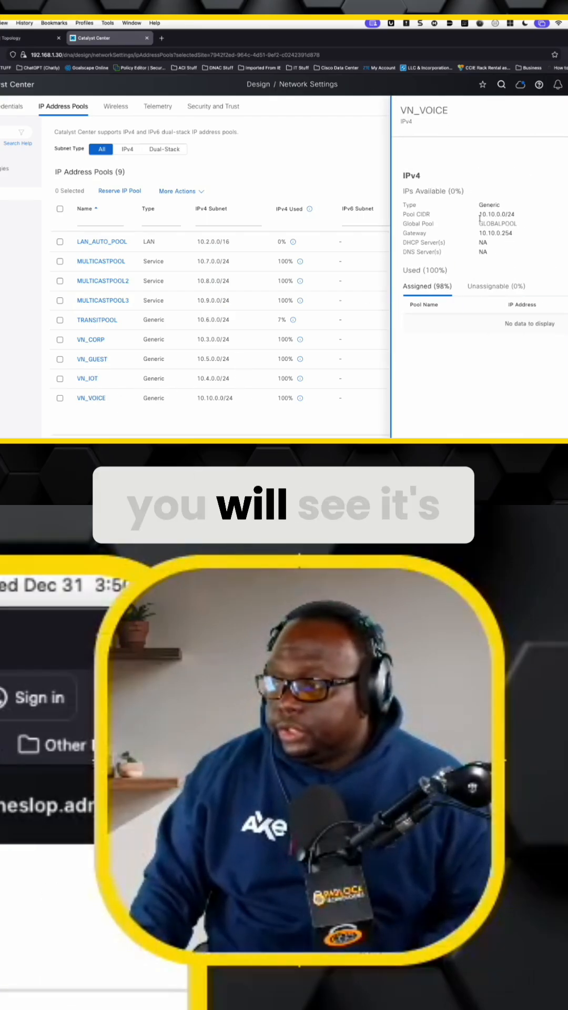